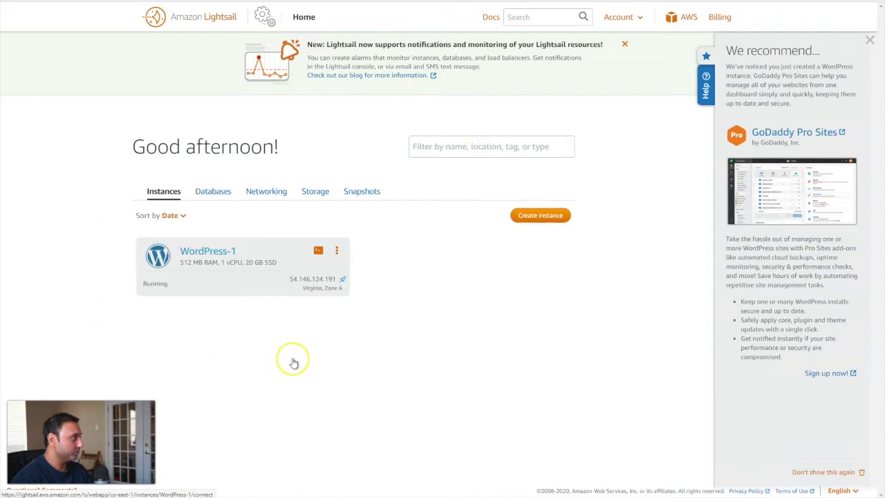
pyautogui.moveTo(293, 362)
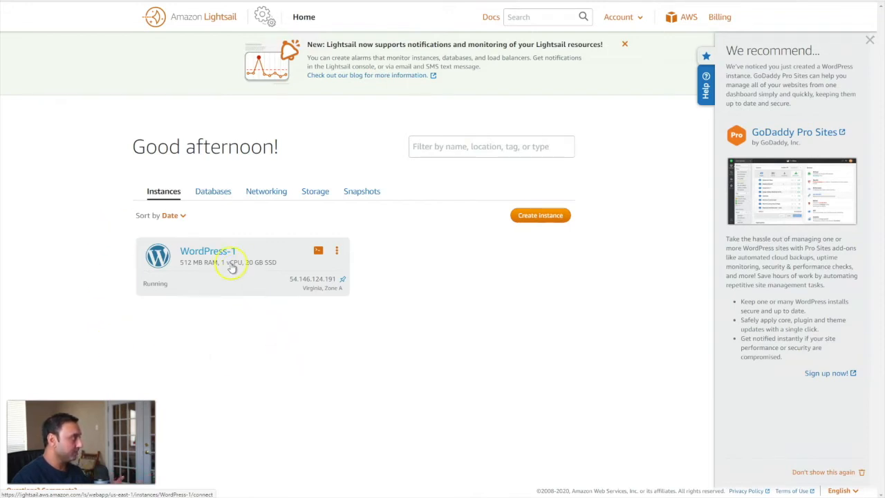
# Step: Show the WordPress-1 instance's Networking page with its IPs and firewall rules
pyautogui.click(207, 250)
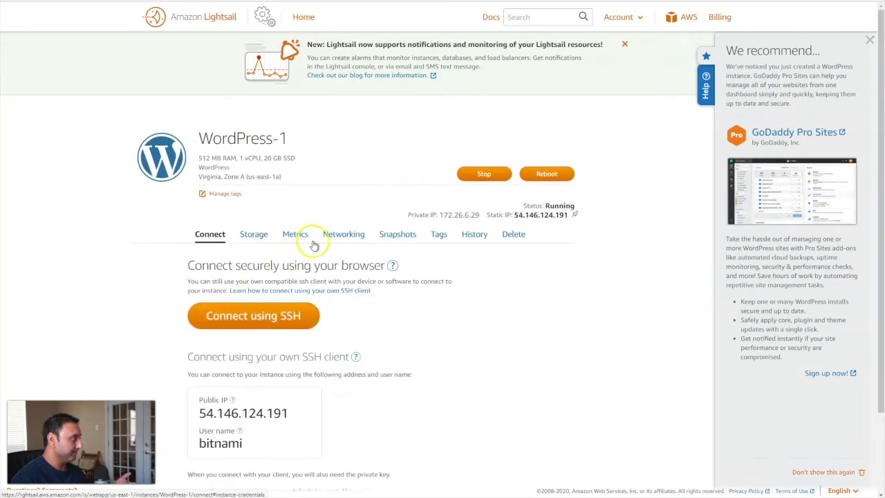
pyautogui.click(342, 234)
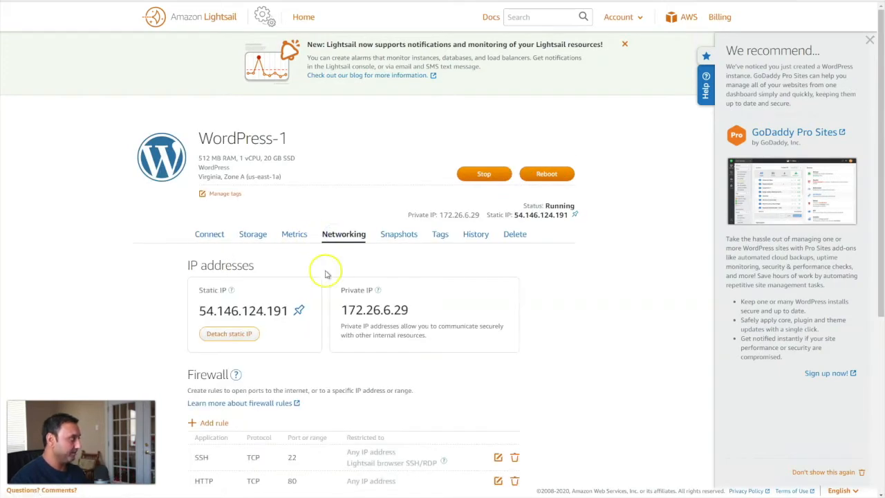
pyautogui.scroll(-3)
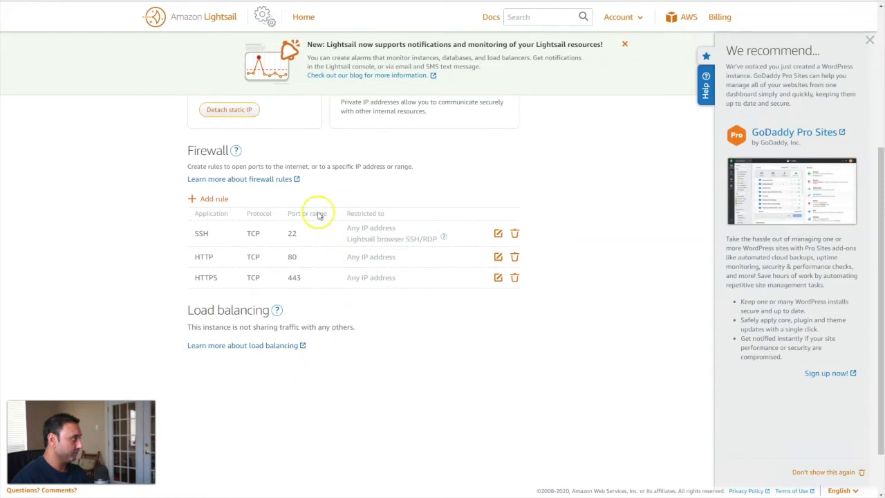
pyautogui.moveTo(242, 209)
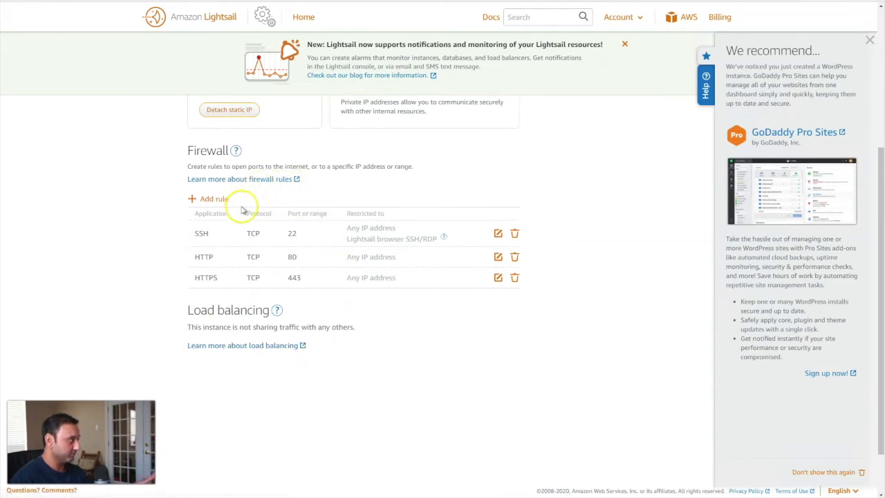
pyautogui.moveTo(251, 276)
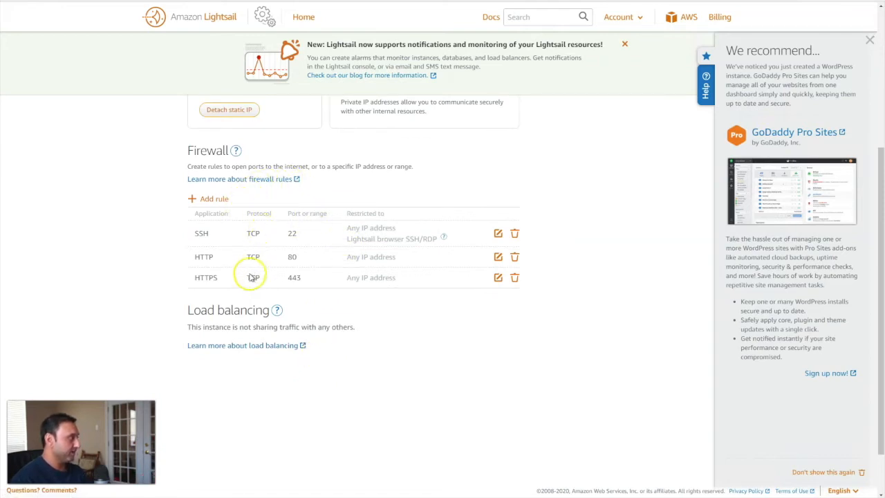
pyautogui.moveTo(238, 238)
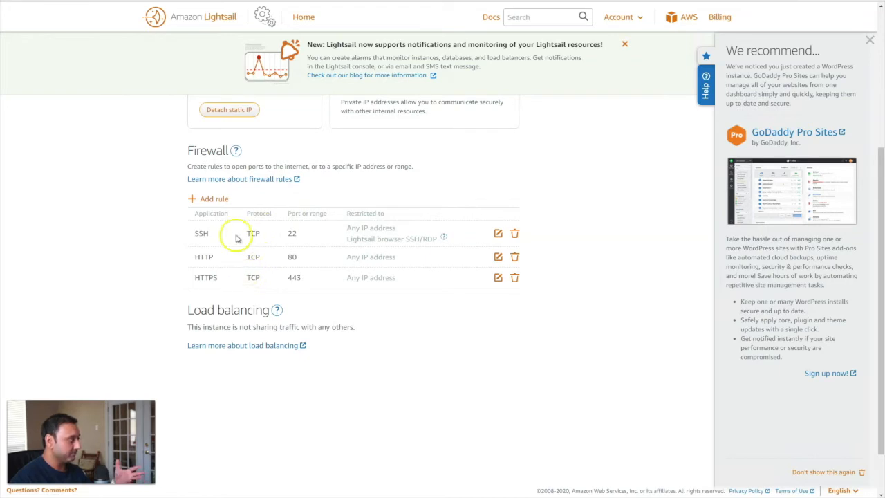
pyautogui.moveTo(282, 261)
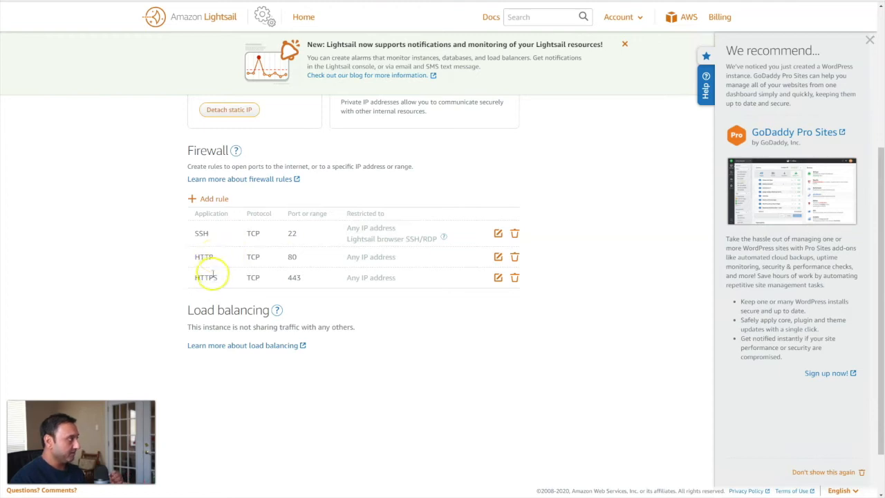
pyautogui.moveTo(284, 283)
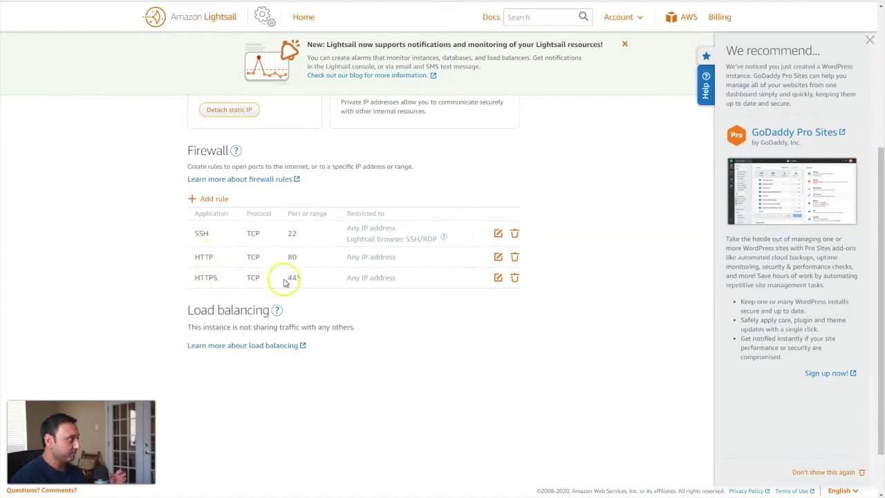
pyautogui.moveTo(211, 241)
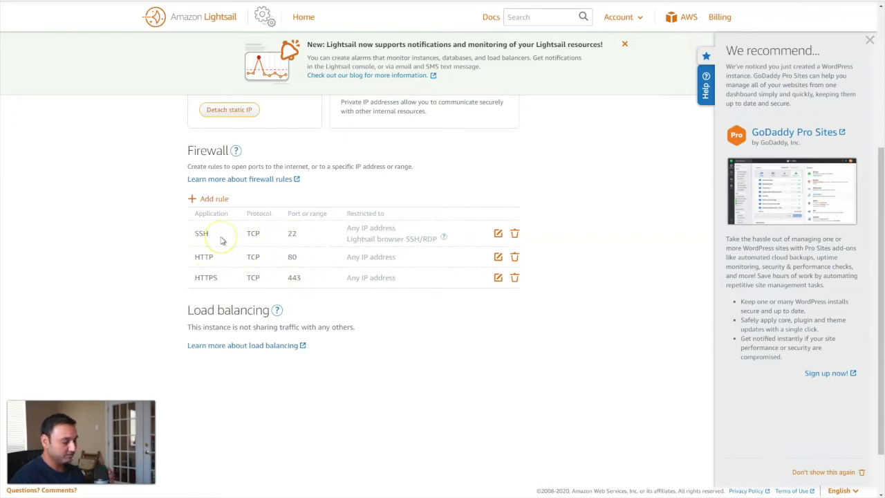
pyautogui.moveTo(222, 241)
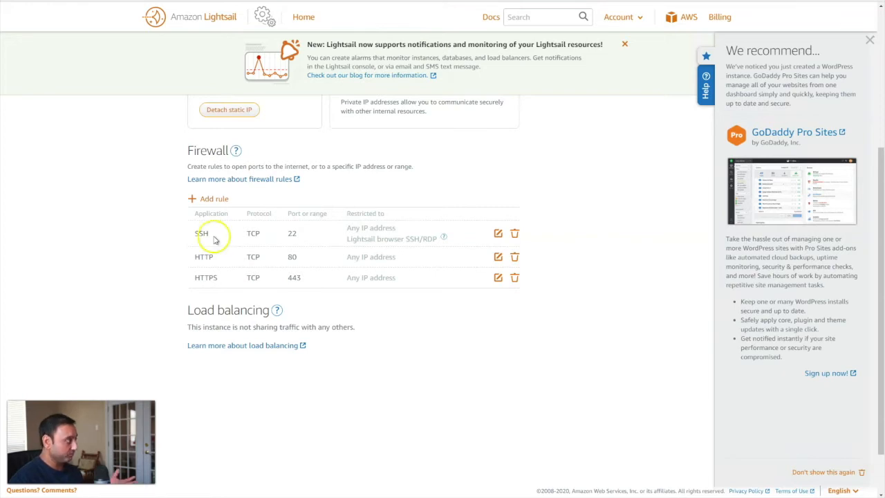
pyautogui.moveTo(293, 244)
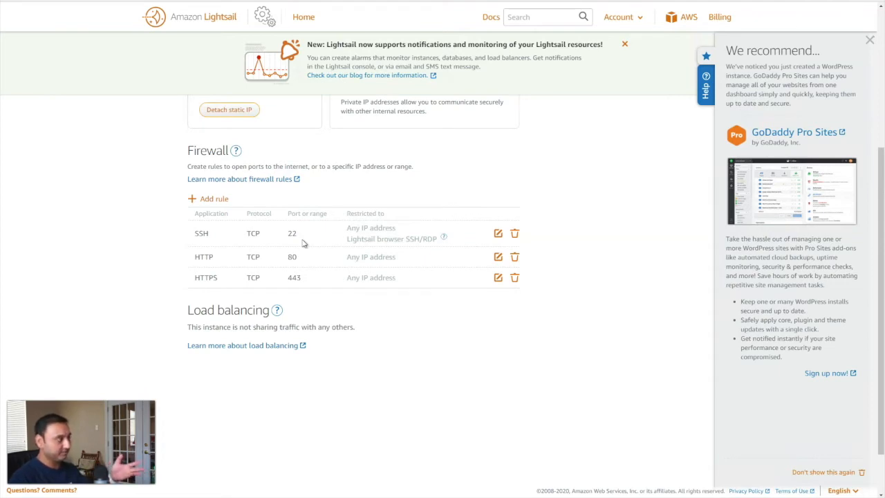
pyautogui.click(291, 233)
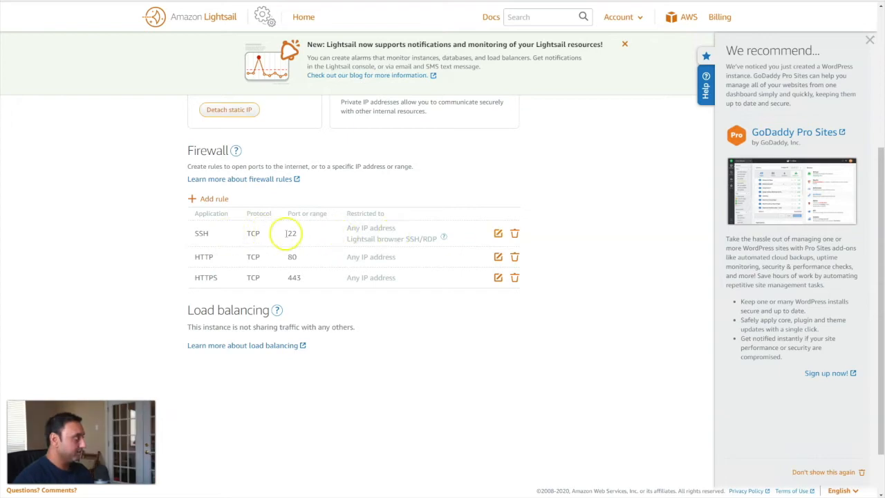
# Step: Edit the SSH port 22 rule and enable Restrict to IP address
pyautogui.click(498, 233)
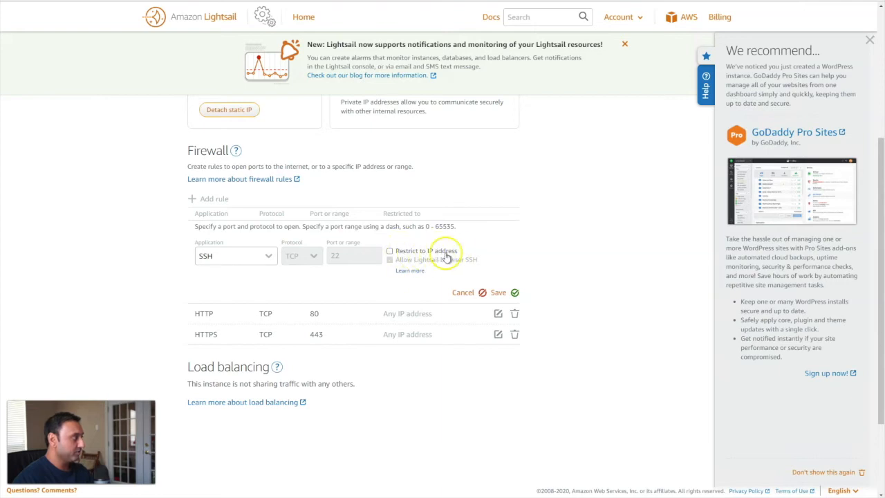
pyautogui.click(390, 250)
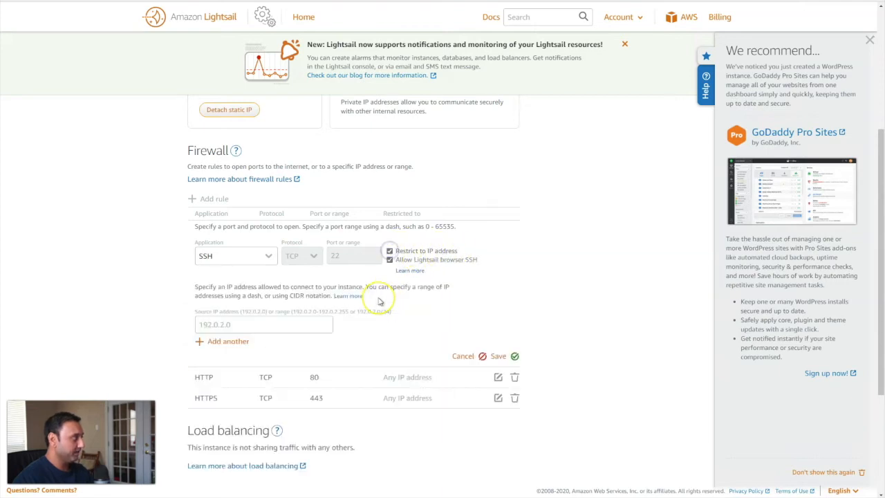
pyautogui.moveTo(188, 288)
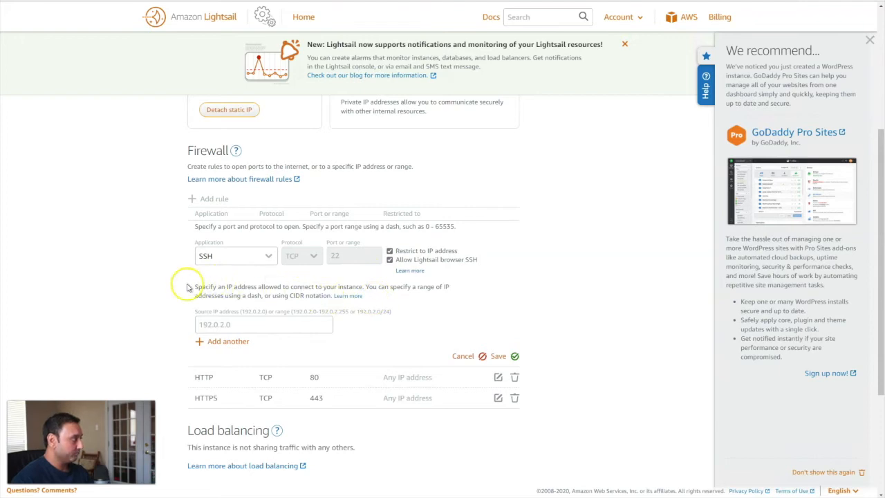
pyautogui.moveTo(252, 314)
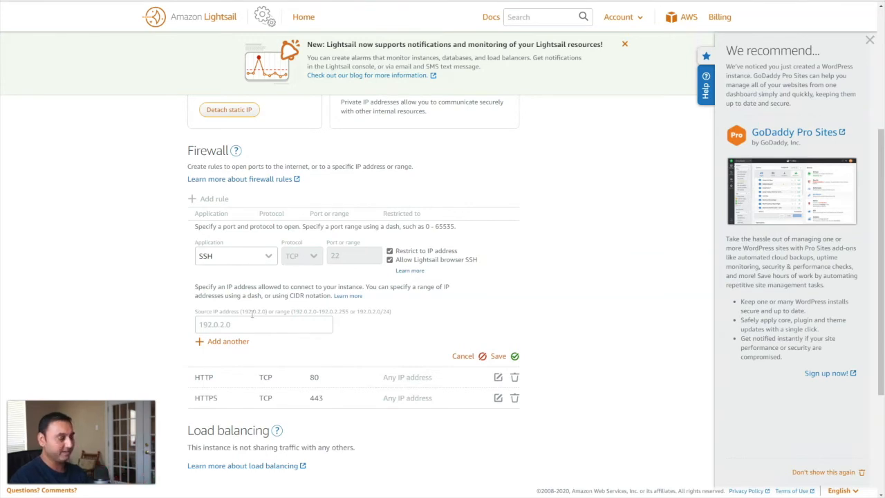
pyautogui.moveTo(199, 181)
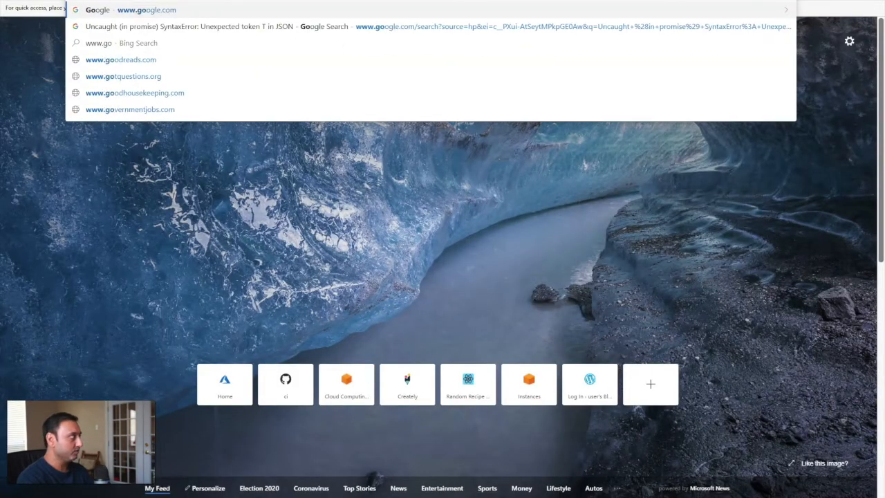
# Step: Search Google for 'what is my ip' to find the public IP address
pyautogui.click(146, 9)
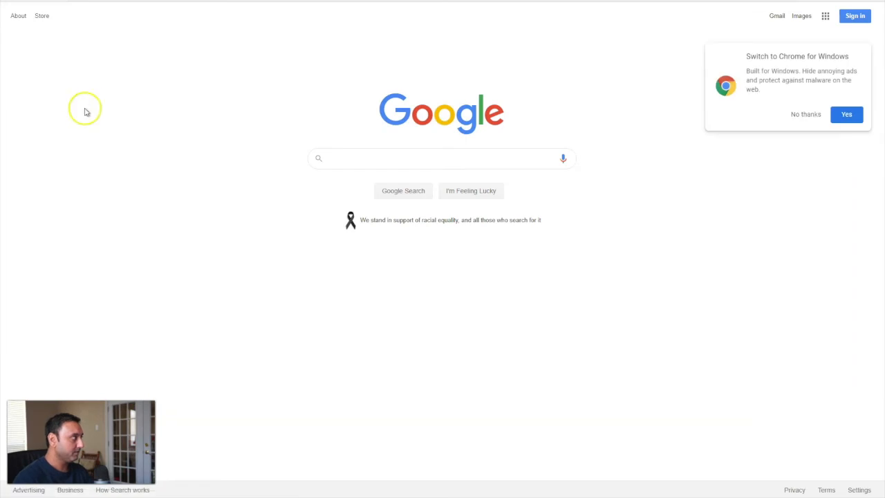
pyautogui.write('W')
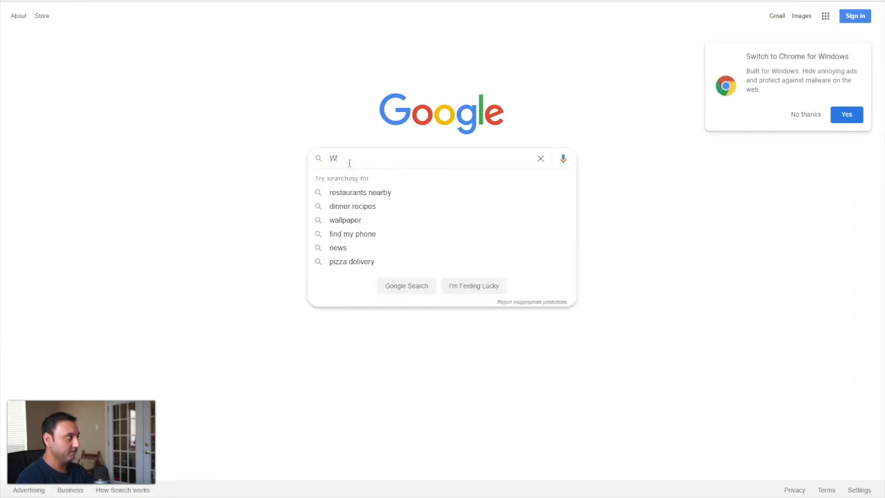
pyautogui.write('hat is m')
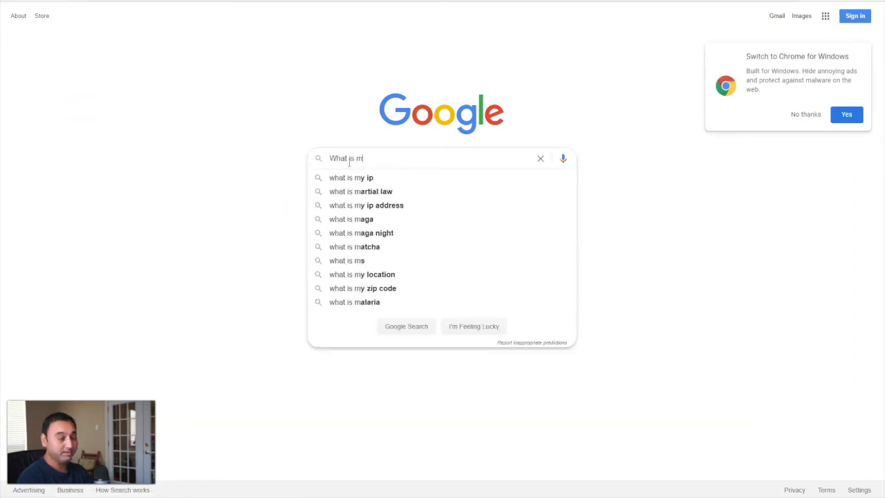
pyautogui.click(352, 177)
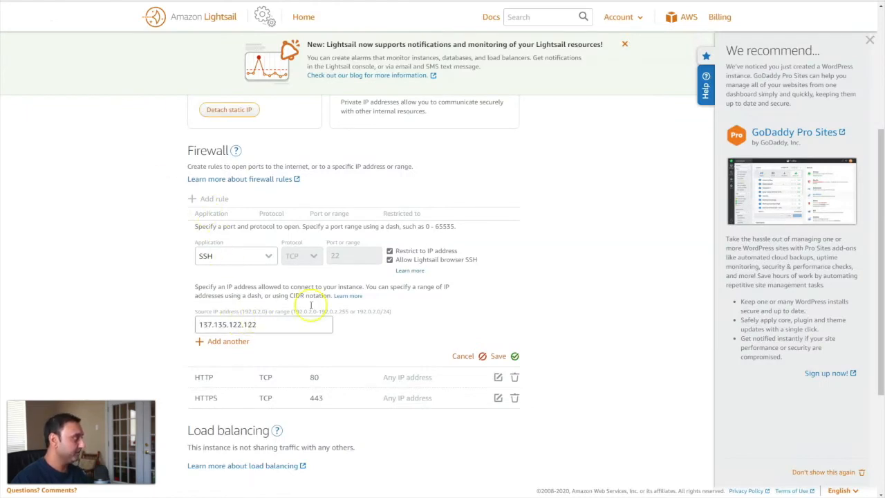
# Step: Save the SSH rule restricted to source IP 137.135.122.122
pyautogui.click(498, 355)
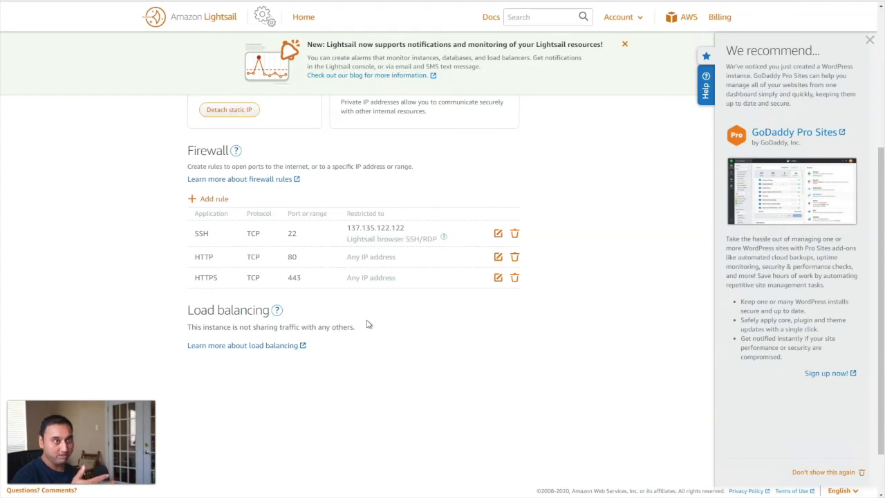
pyautogui.moveTo(425, 310)
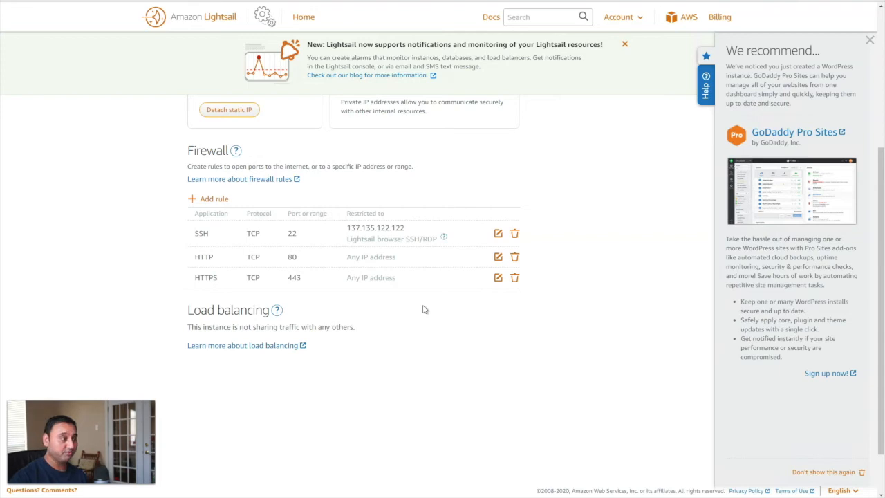
pyautogui.moveTo(429, 250)
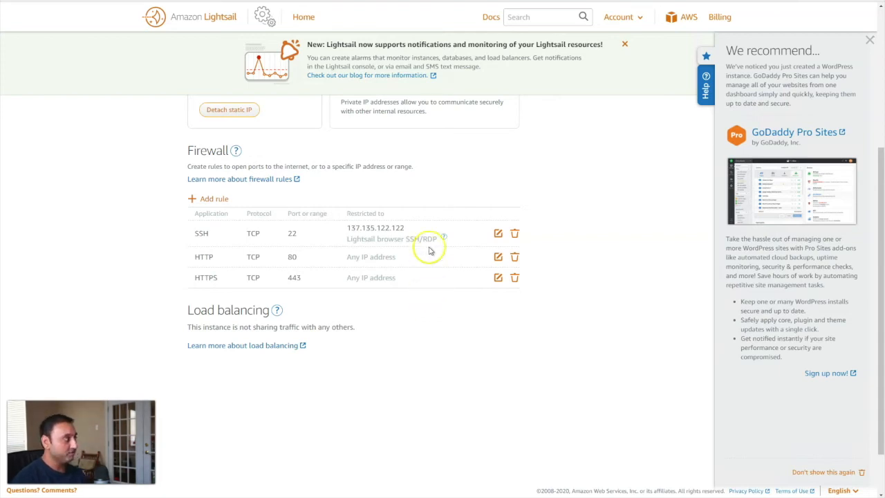
pyautogui.moveTo(376, 228)
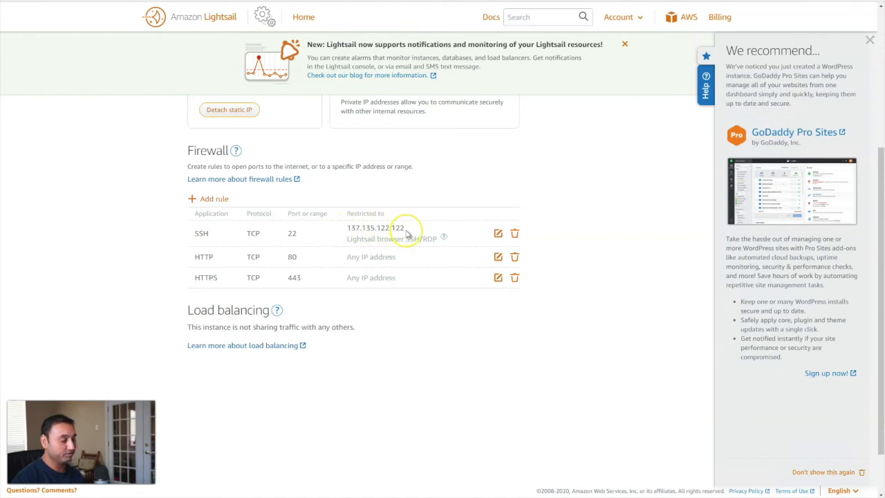
pyautogui.moveTo(406, 230)
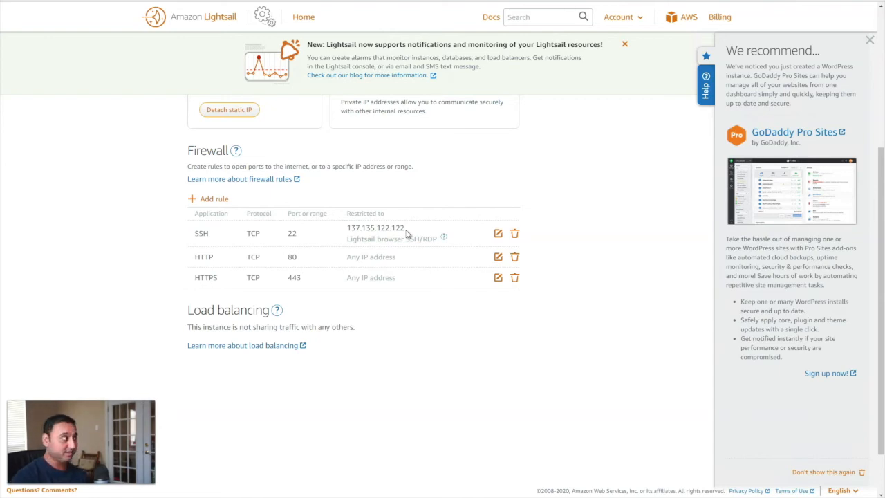
pyautogui.moveTo(200, 6)
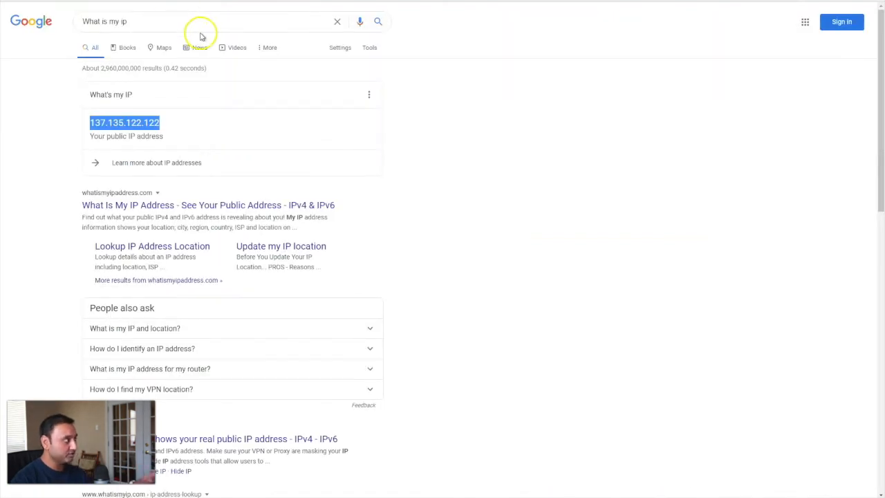
pyautogui.moveTo(113, 94)
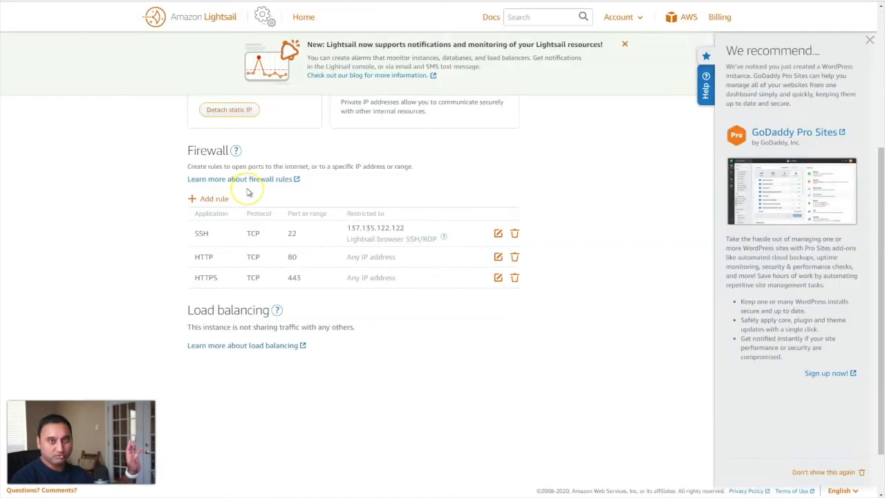
pyautogui.moveTo(346, 213)
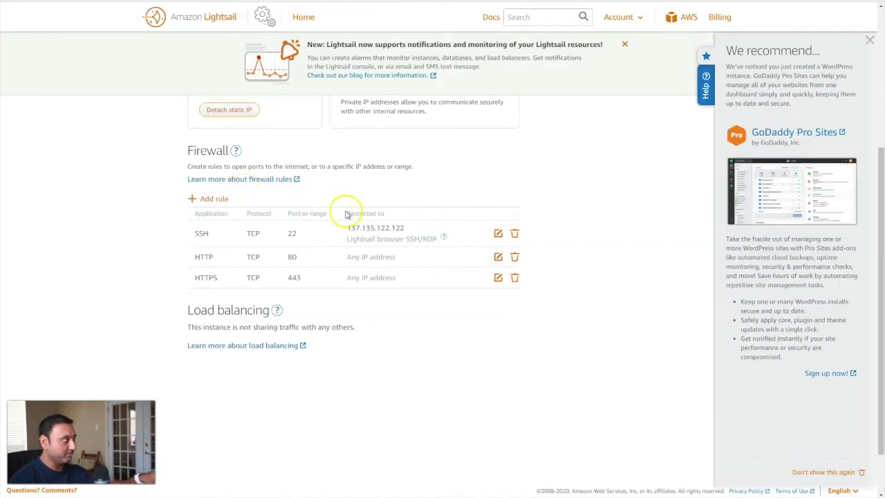
pyautogui.moveTo(325, 259)
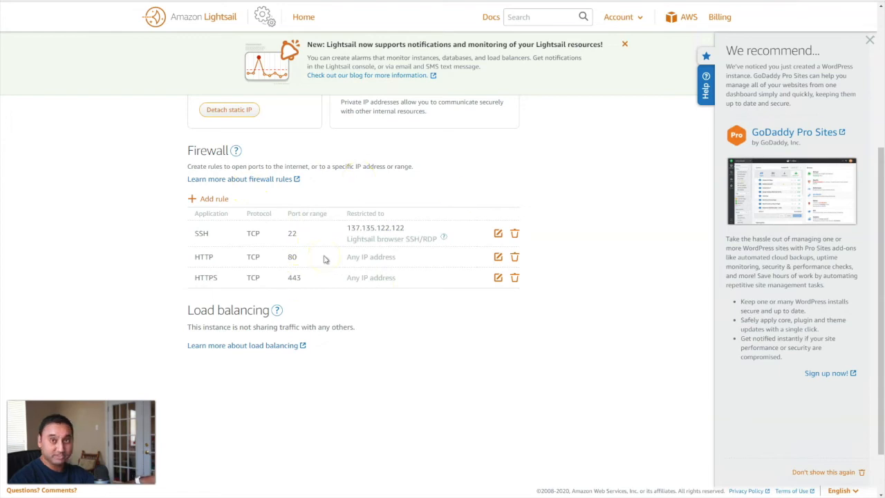
# Step: Reopen the SSH rule for editing to verify its source IP 137.135.122.122
pyautogui.click(498, 233)
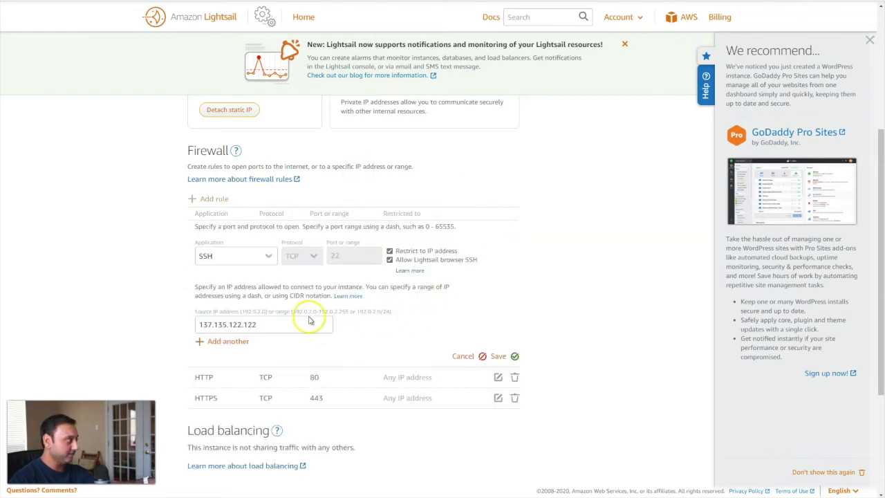